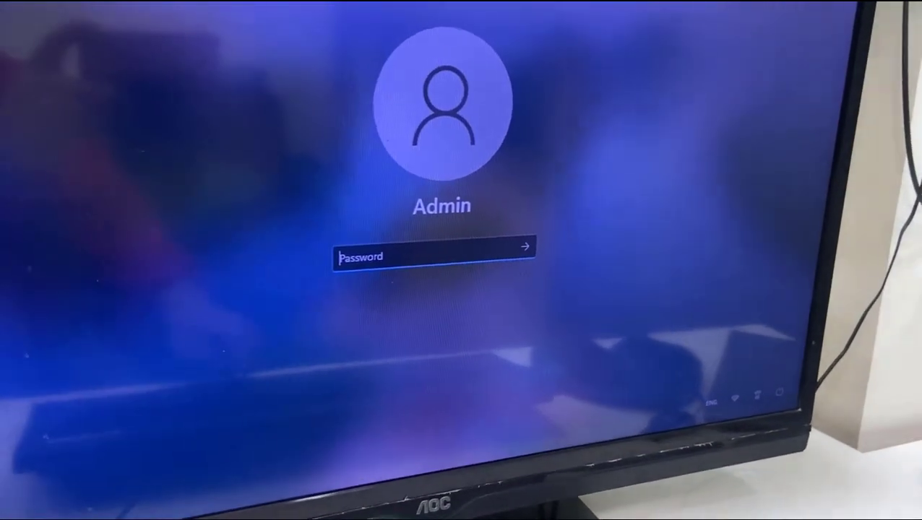
# - Sign in to the Admin account with its password and reach the desktop
pyautogui.write('••••')
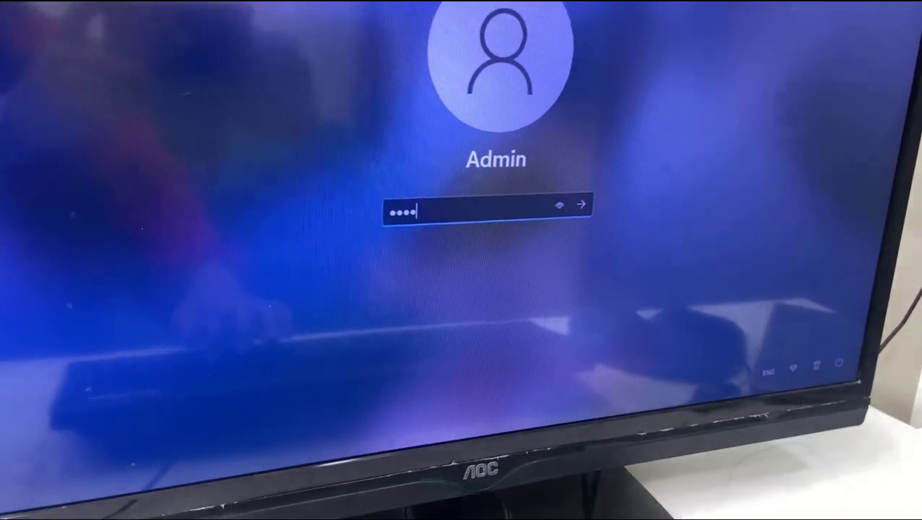
pyautogui.click(578, 205)
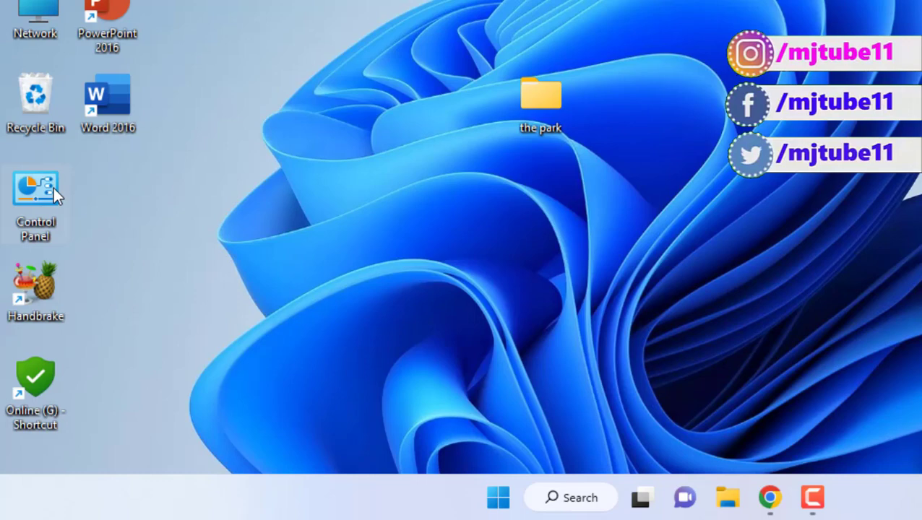
# - Reach the Power Options page from the Control Panel desktop shortcut
pyautogui.doubleClick(35, 190)
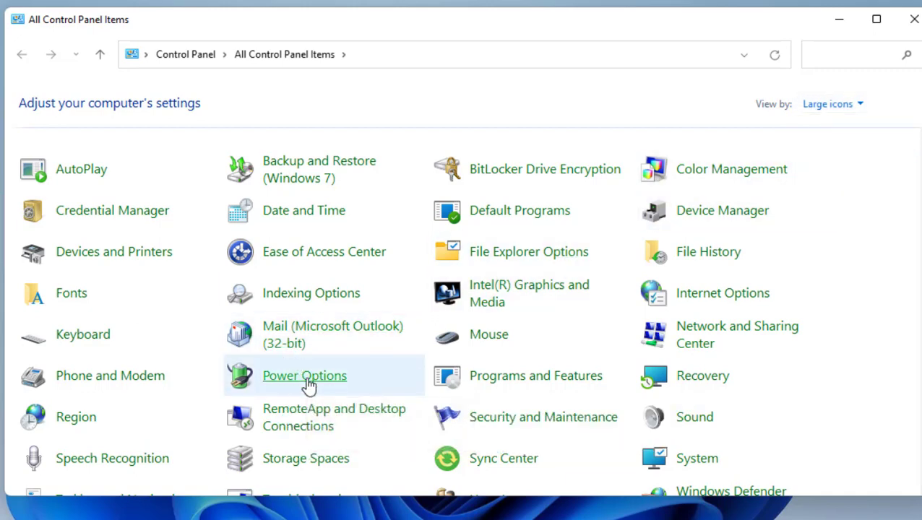
pyautogui.click(304, 375)
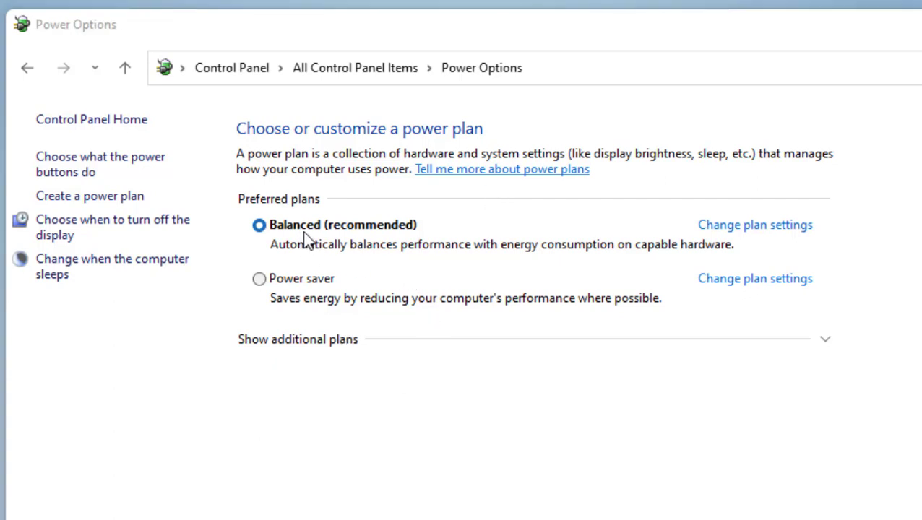
pyautogui.moveTo(624, 243)
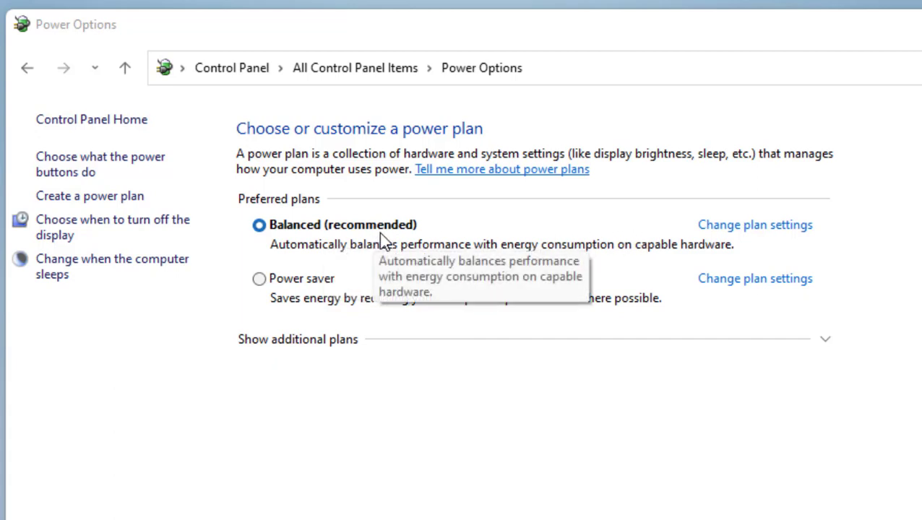
pyautogui.moveTo(754, 225)
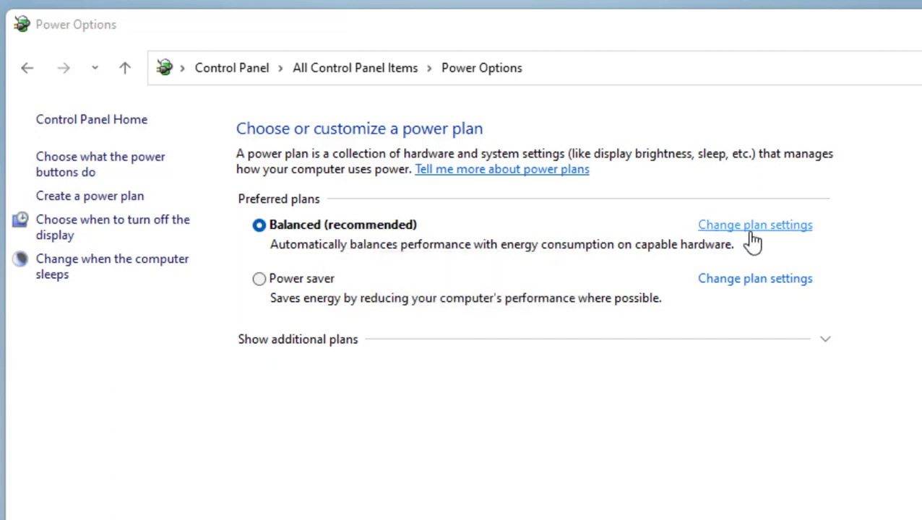
# - Edit the Balanced plan so Turn off the display and Put the computer to sleep are Never
pyautogui.click(754, 225)
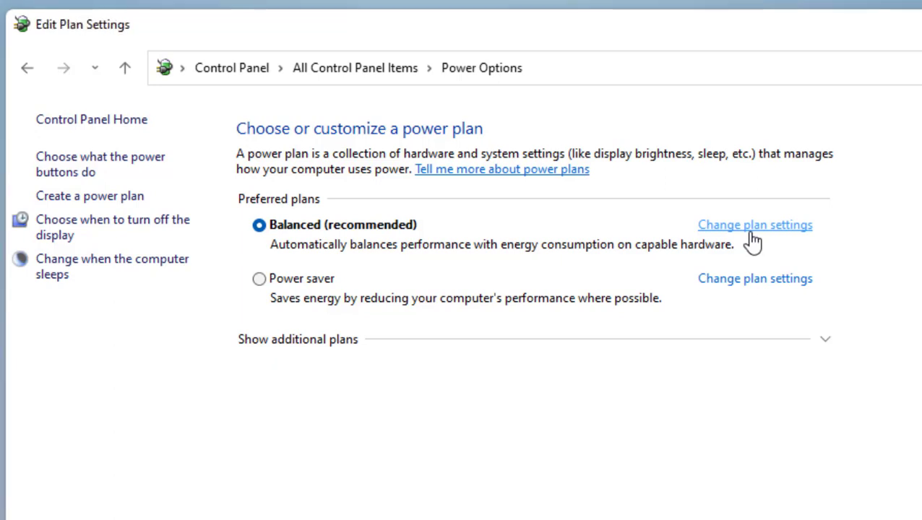
pyautogui.click(754, 225)
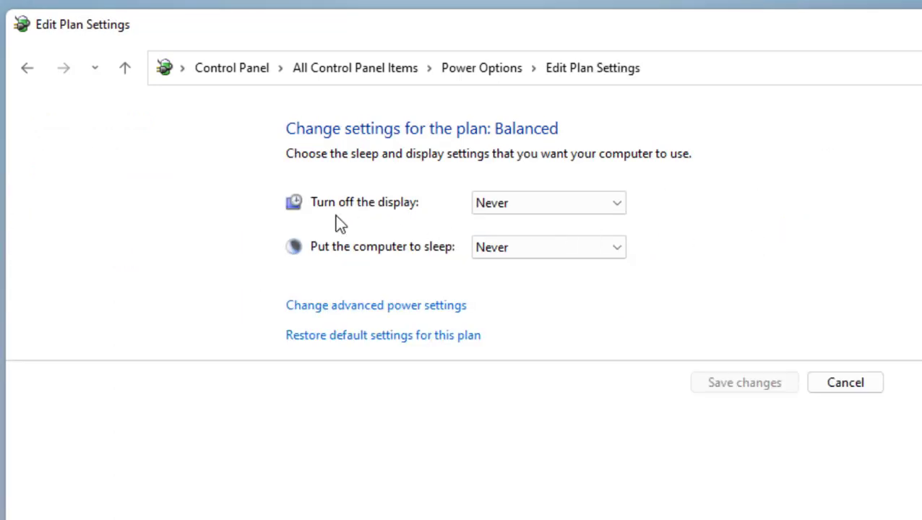
pyautogui.moveTo(462, 214)
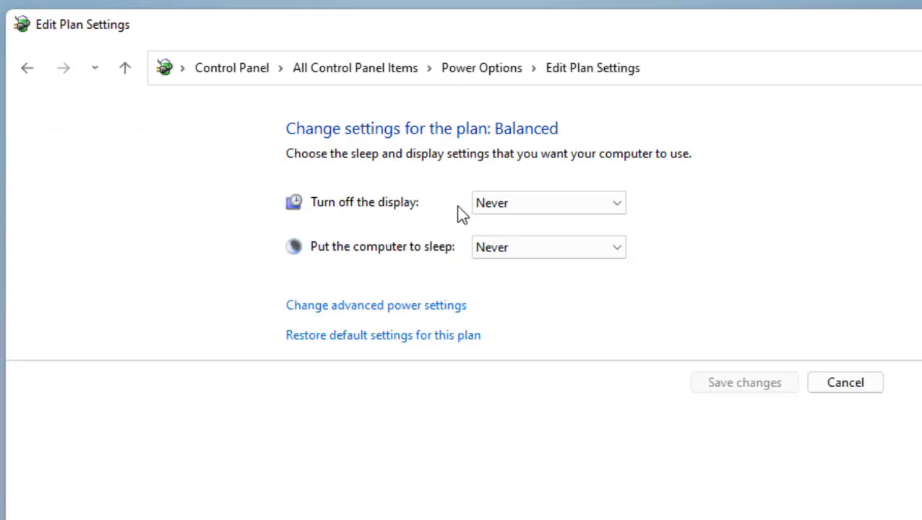
pyautogui.click(547, 203)
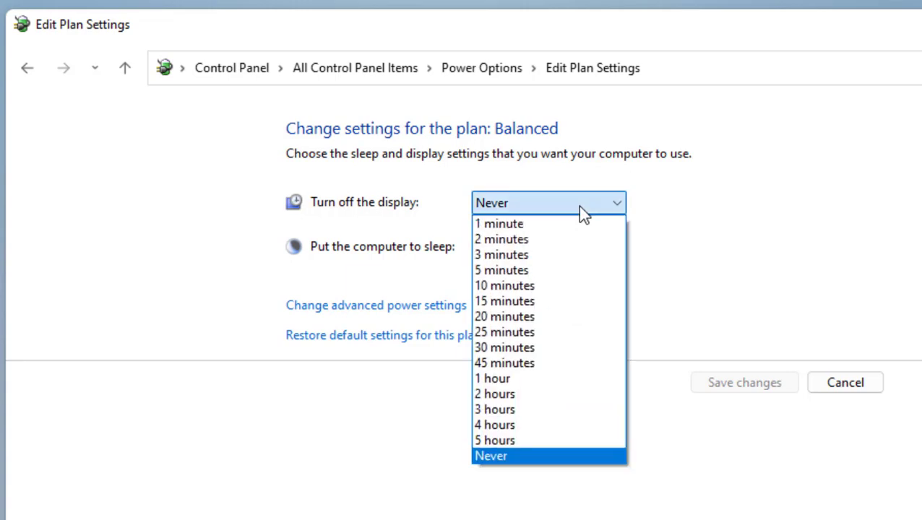
pyautogui.click(491, 457)
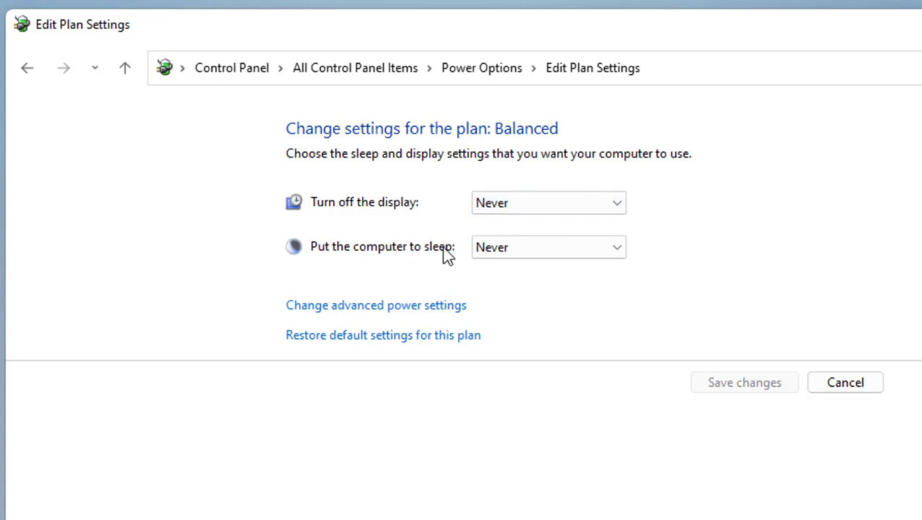
pyautogui.click(547, 247)
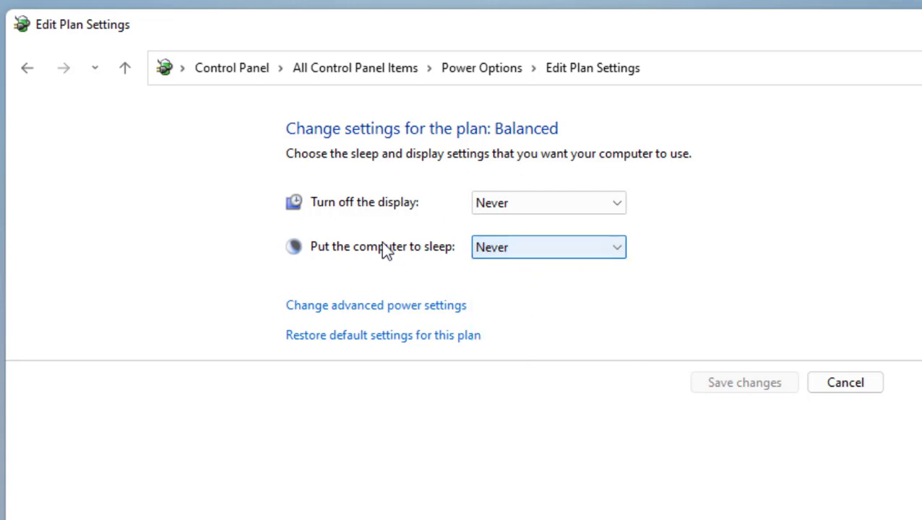
pyautogui.moveTo(509, 253)
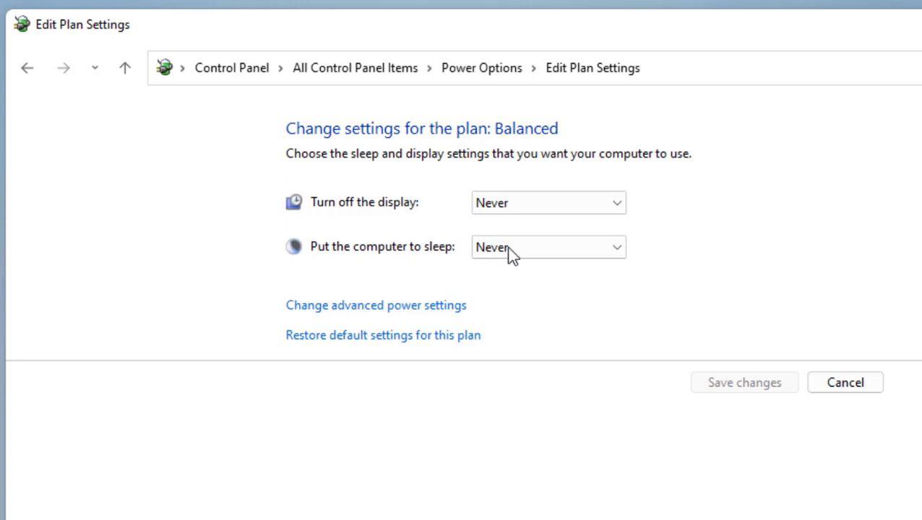
pyautogui.moveTo(710, 216)
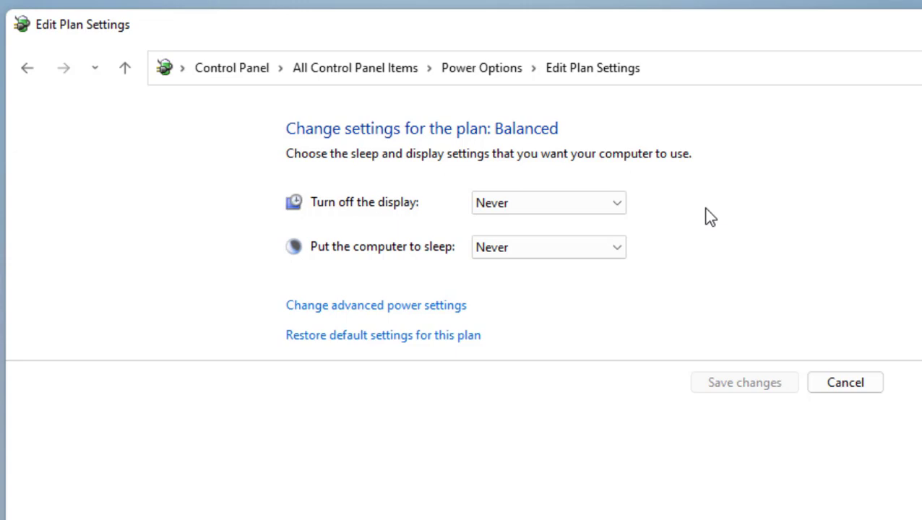
pyautogui.moveTo(432, 393)
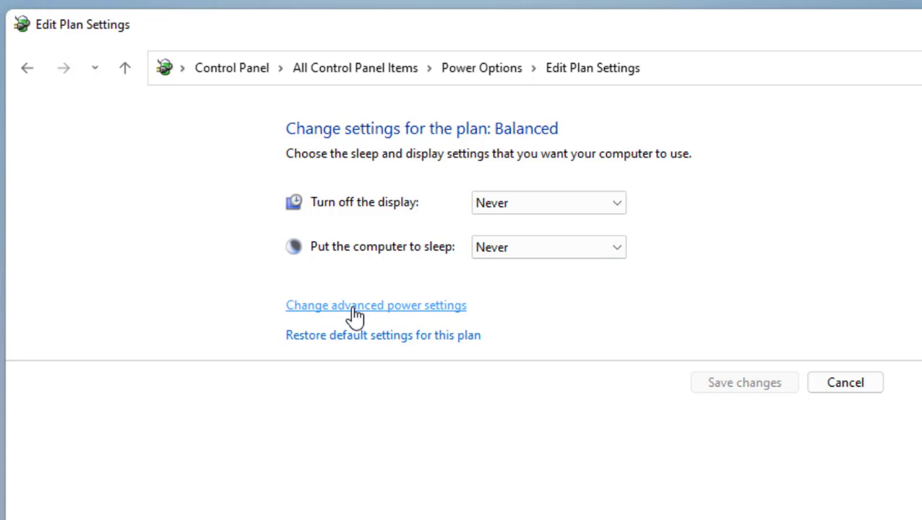
# - In the Balanced plan's advanced power settings, set Allow hybrid sleep to Off
pyautogui.click(375, 305)
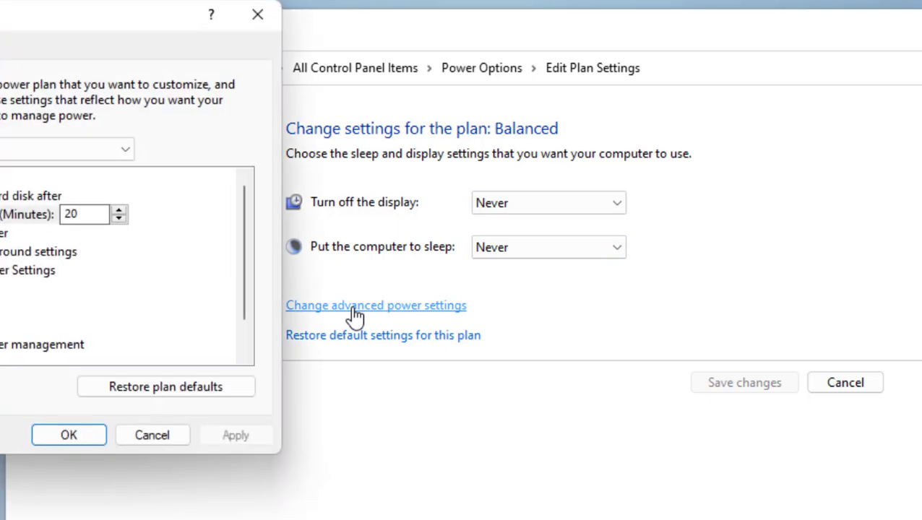
pyautogui.click(375, 305)
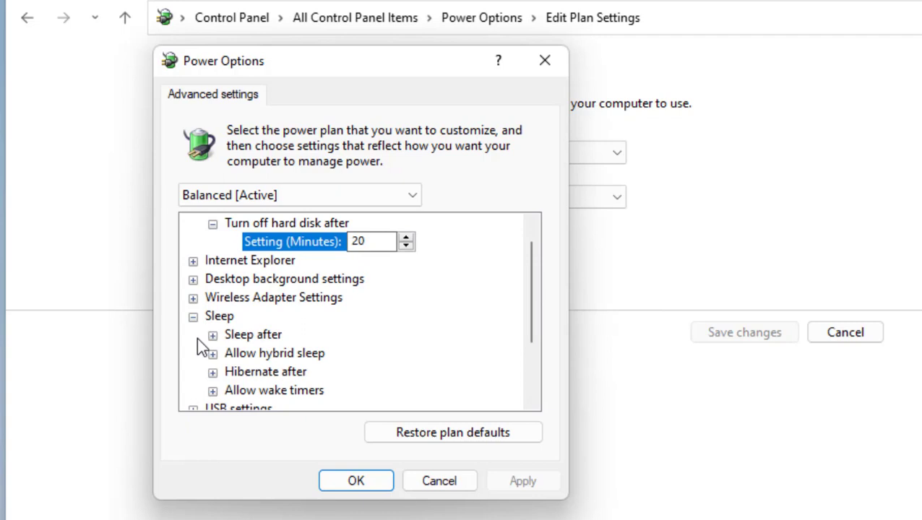
pyautogui.moveTo(209, 352)
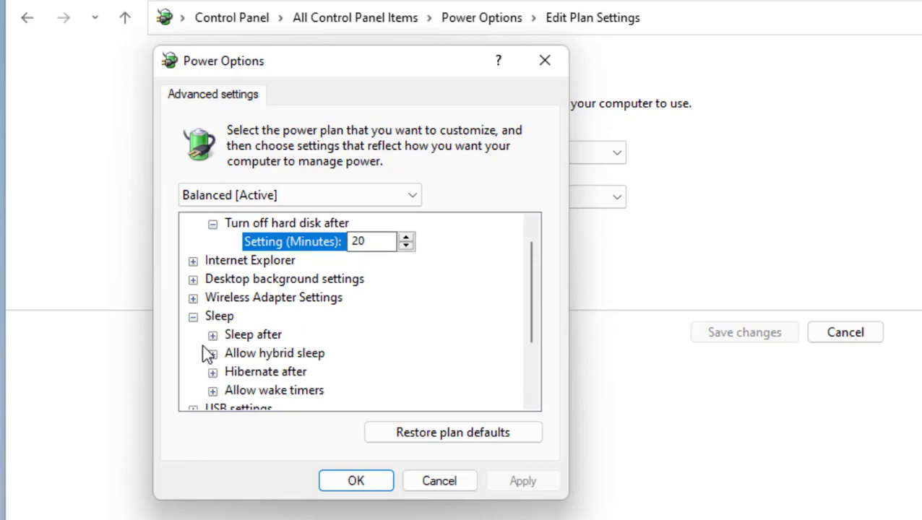
pyautogui.moveTo(274, 353)
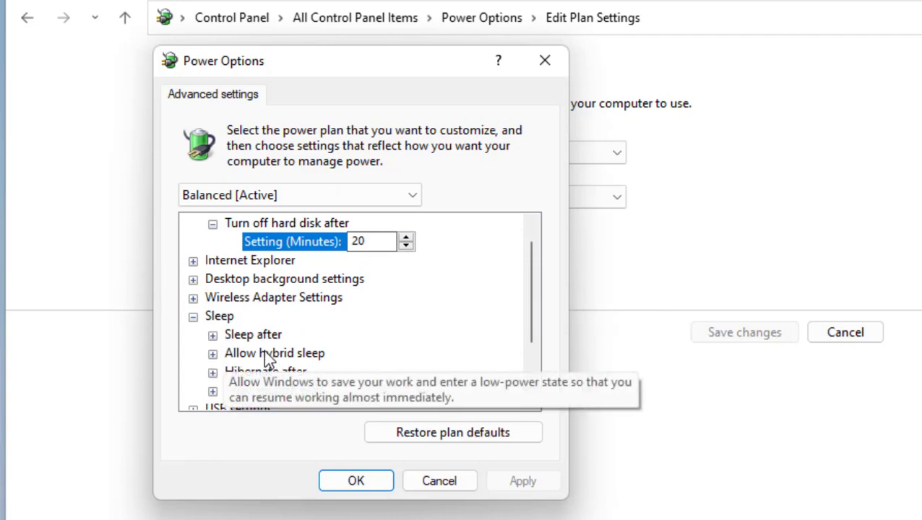
pyautogui.moveTo(213, 353)
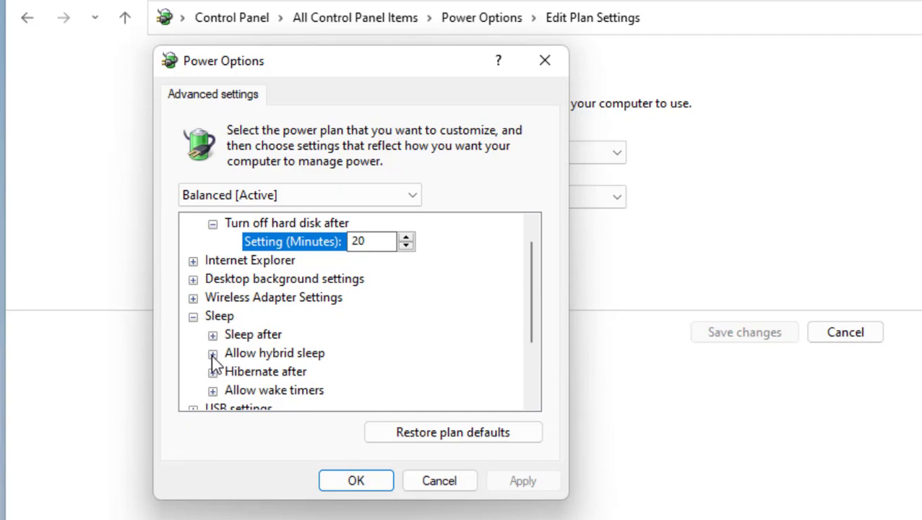
pyautogui.click(213, 352)
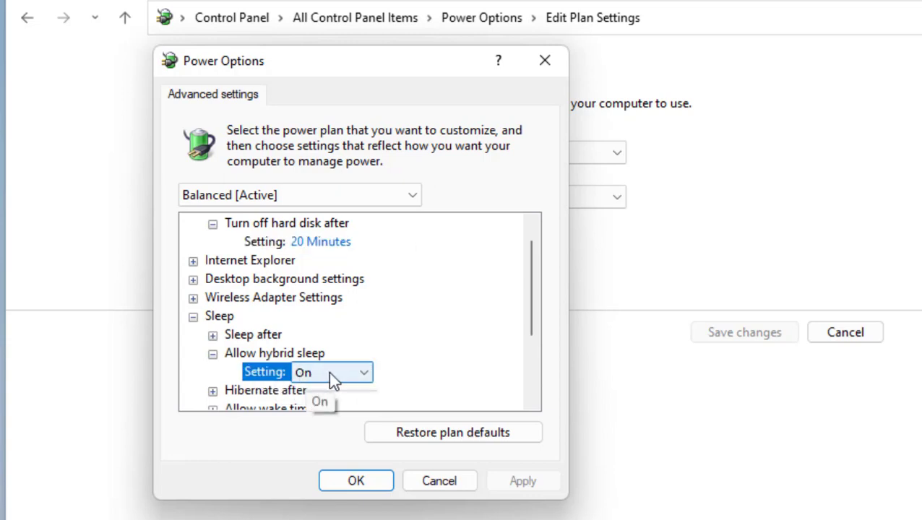
pyautogui.click(330, 373)
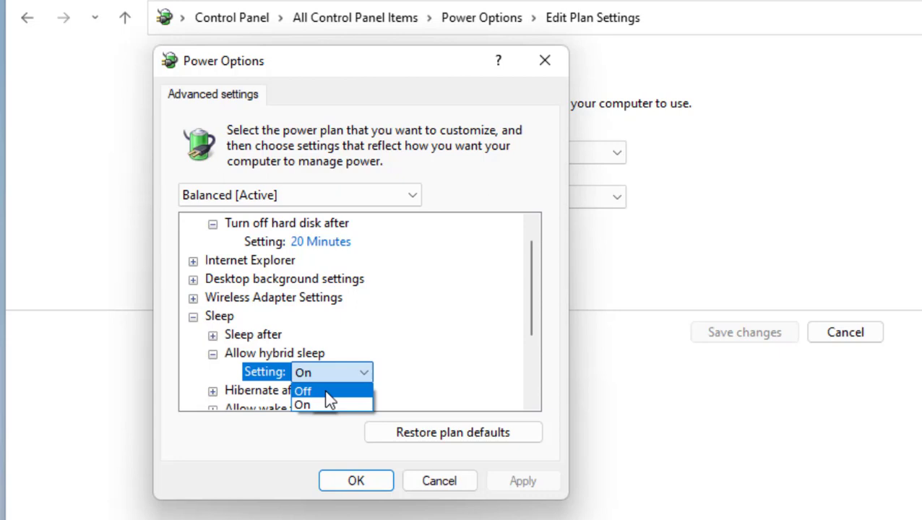
pyautogui.click(303, 390)
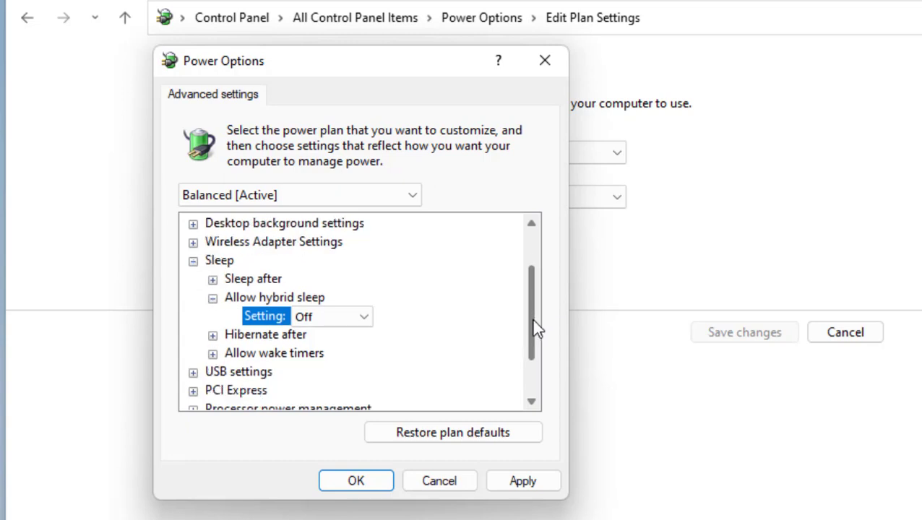
# - Set PCI Express Link State Power Management from Moderate power savings to Off and apply
pyautogui.scroll(-3)
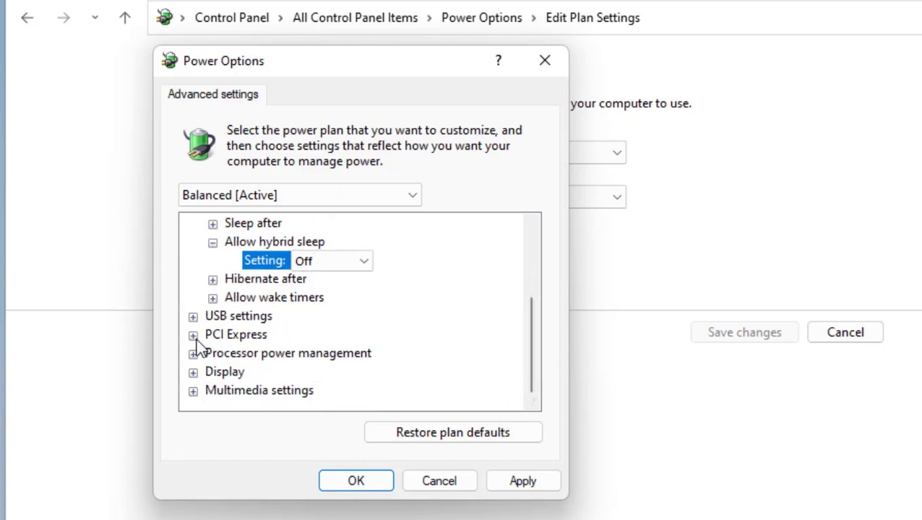
pyautogui.click(193, 335)
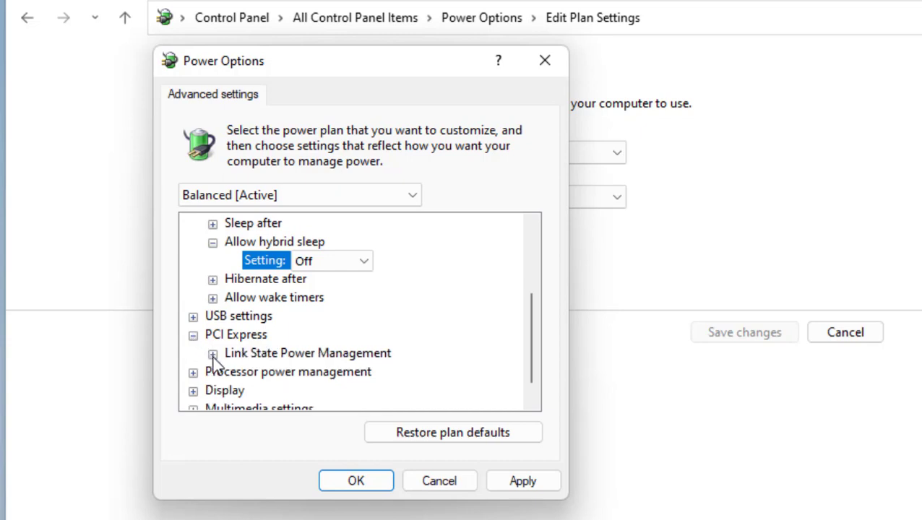
pyautogui.click(213, 352)
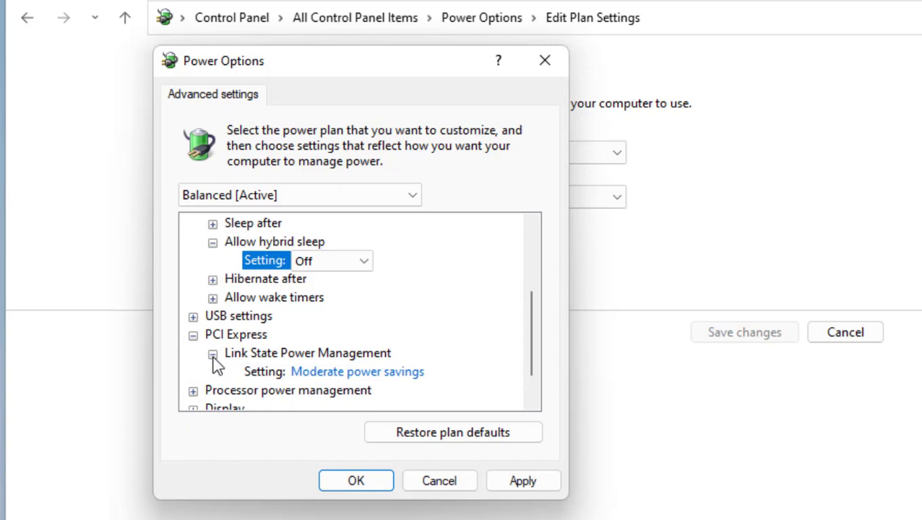
pyautogui.moveTo(331, 373)
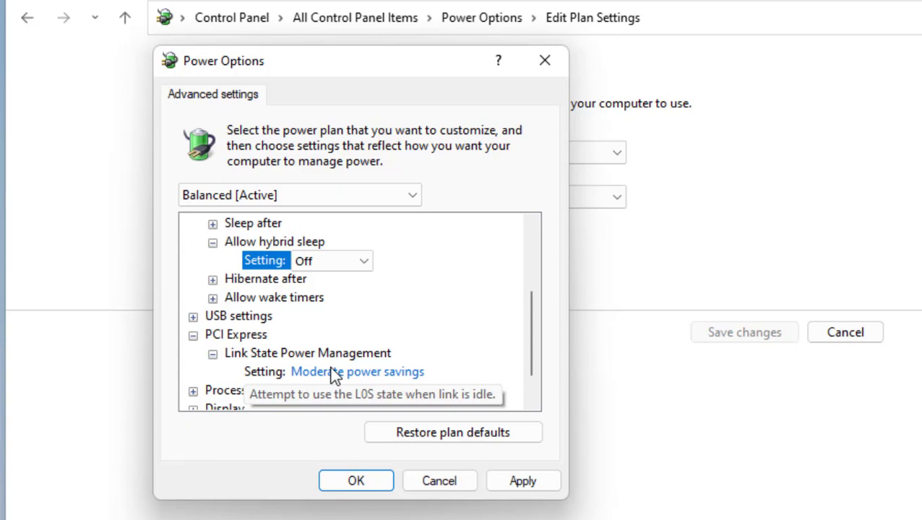
pyautogui.click(357, 371)
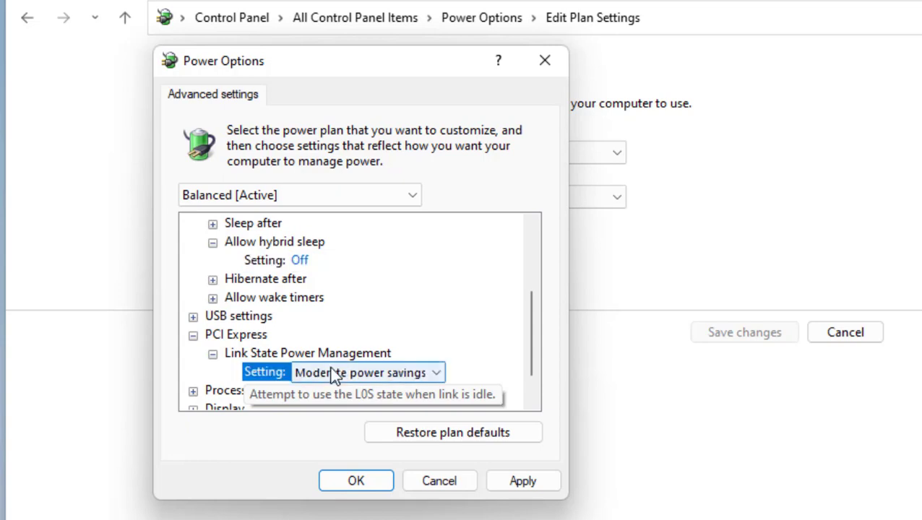
pyautogui.scroll(-3)
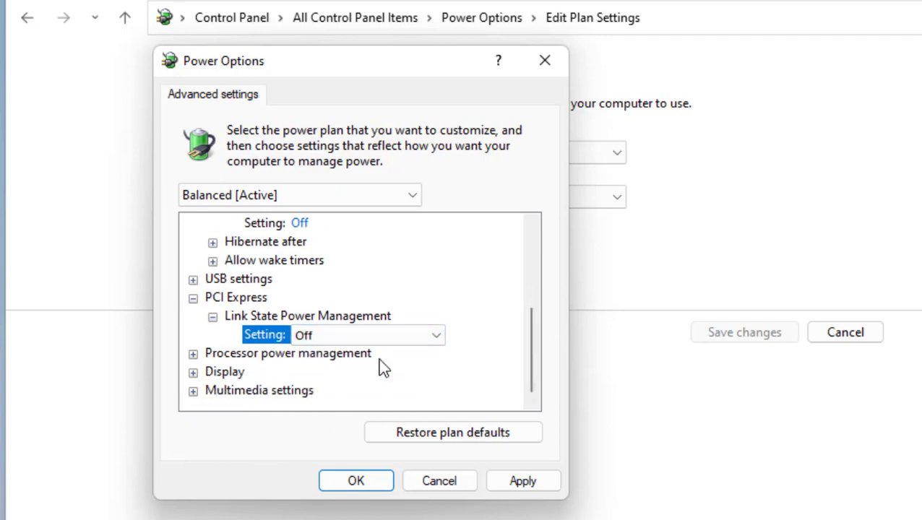
pyautogui.moveTo(448, 432)
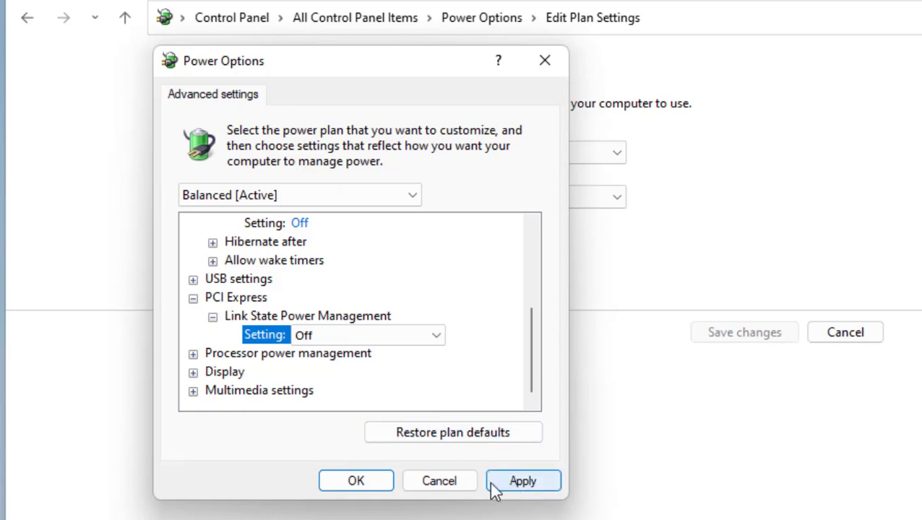
pyautogui.click(523, 480)
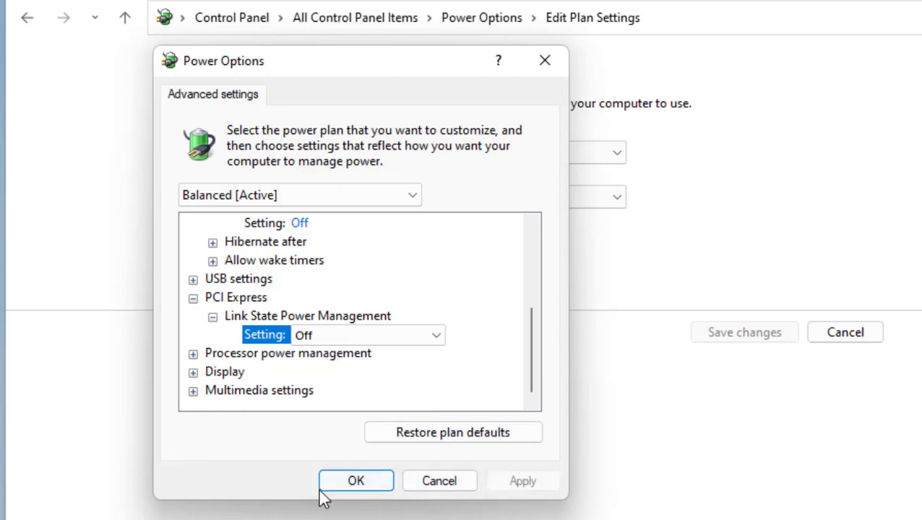
# - Confirm the advanced power settings with OK, returning to the Balanced plan page
pyautogui.click(355, 479)
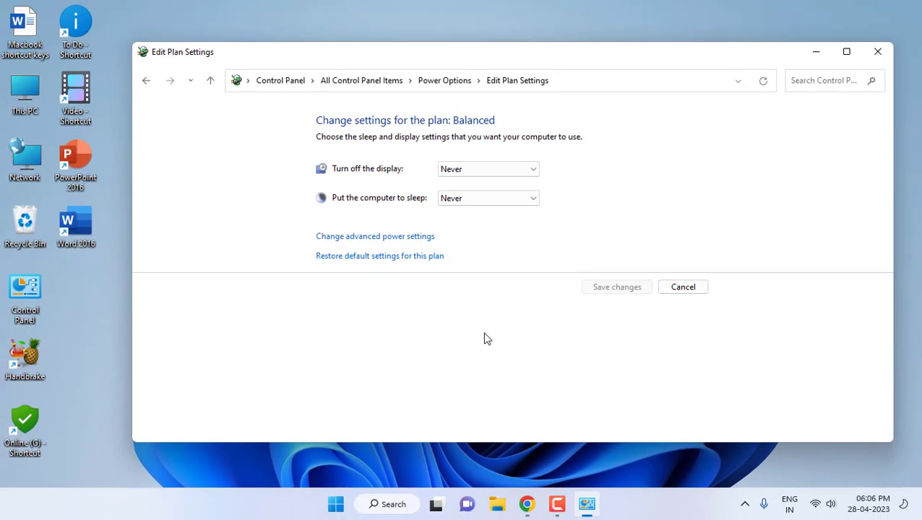
pyautogui.moveTo(878, 52)
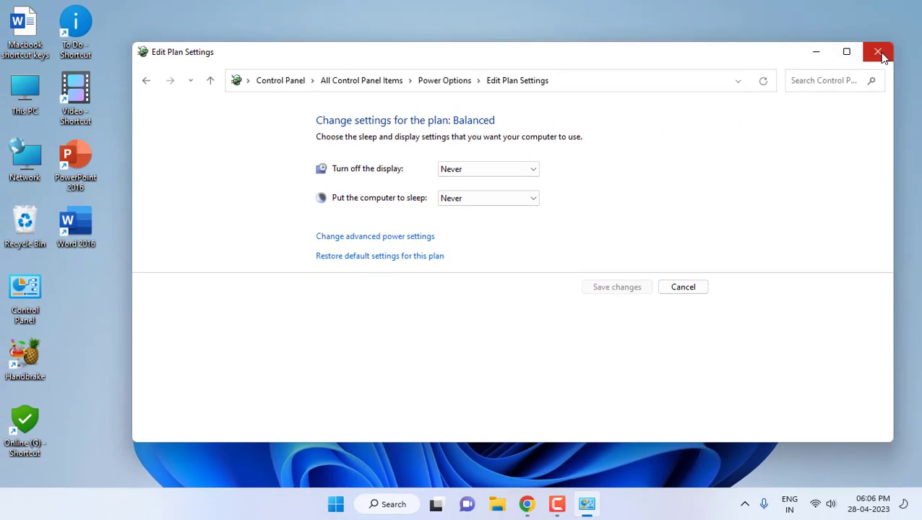
pyautogui.moveTo(751, 130)
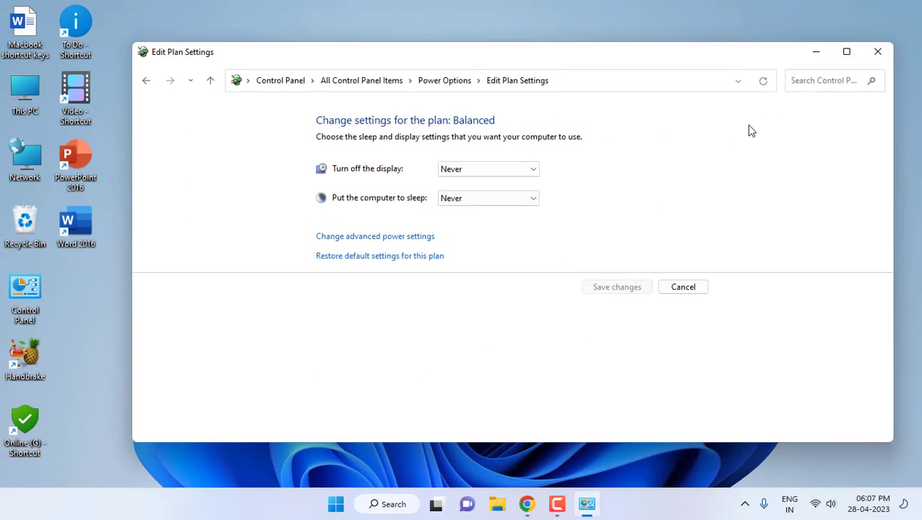